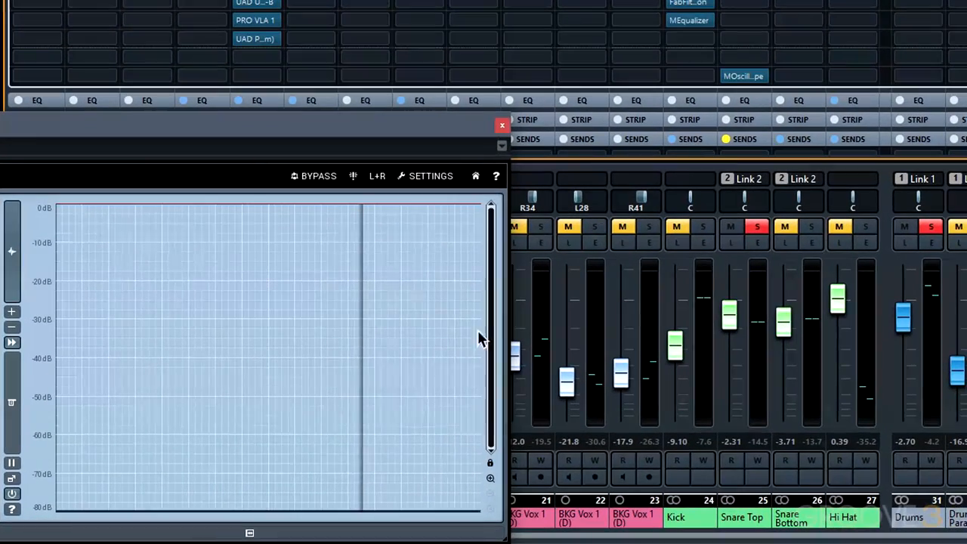
mouse_move(281, 420)
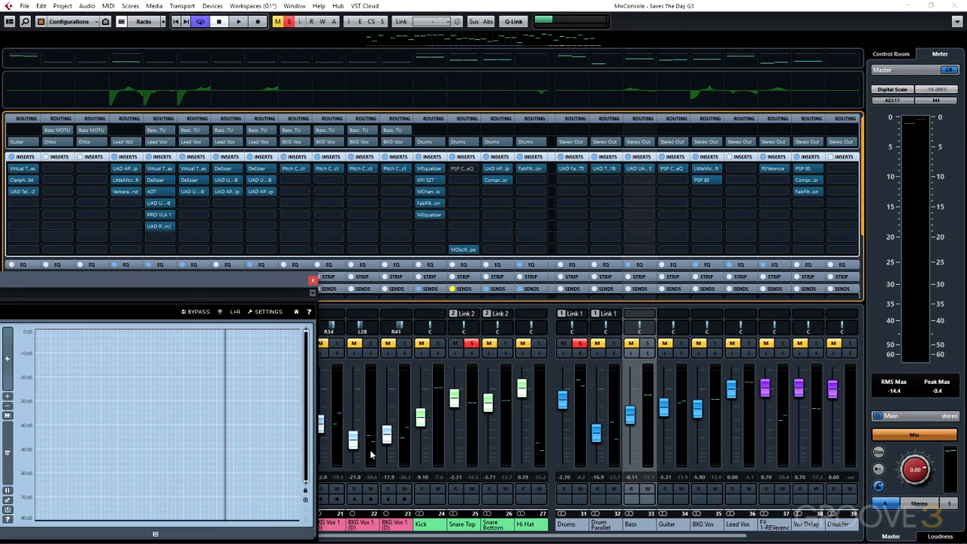
mouse_move(411, 375)
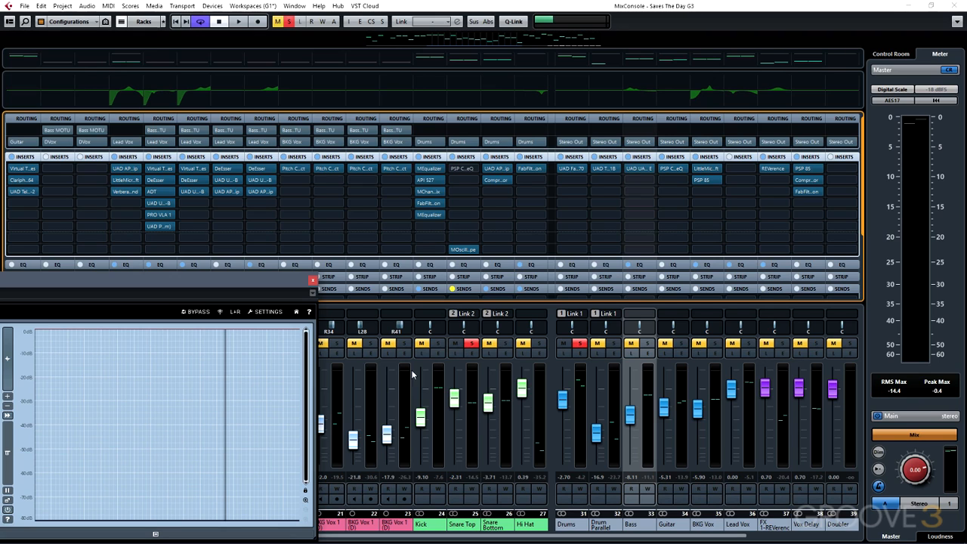
mouse_move(480, 260)
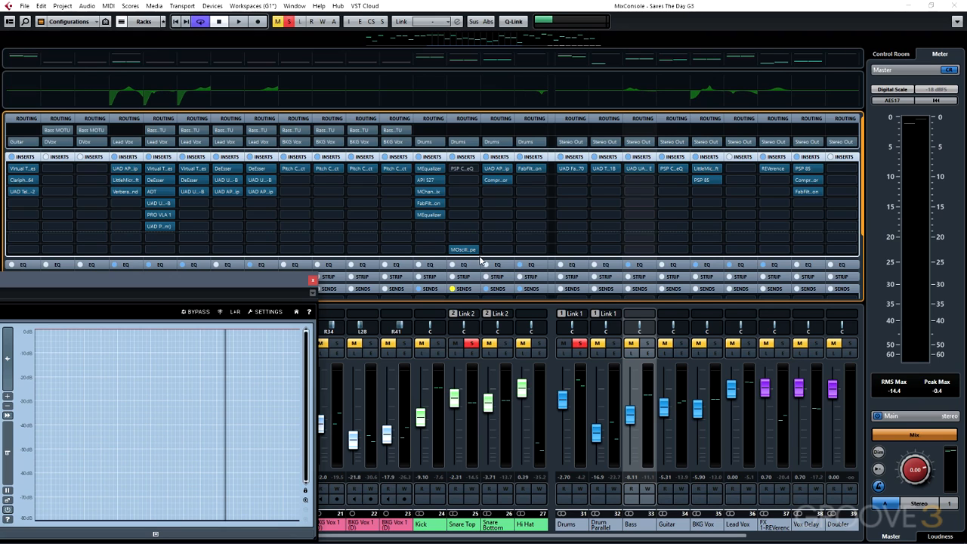
mouse_move(530, 208)
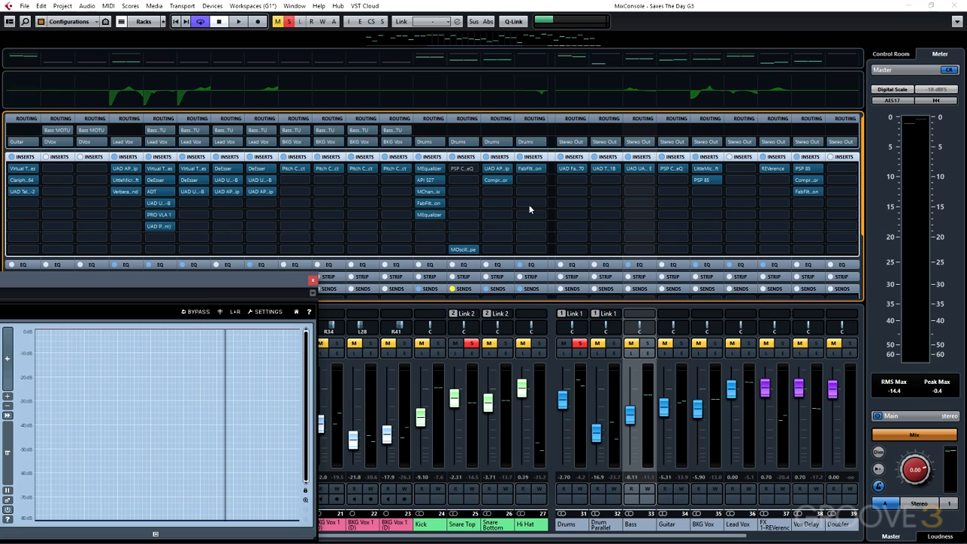
mouse_move(568, 244)
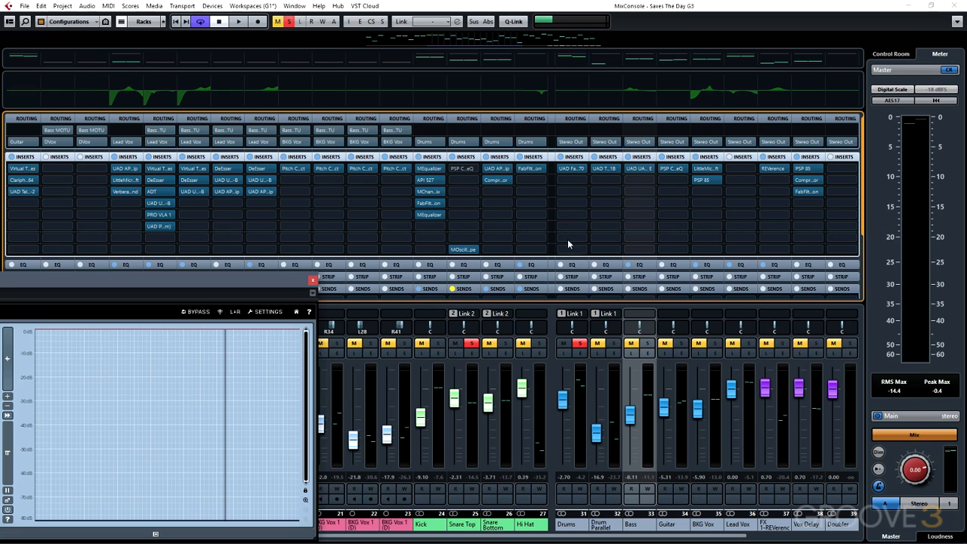
mouse_move(281, 390)
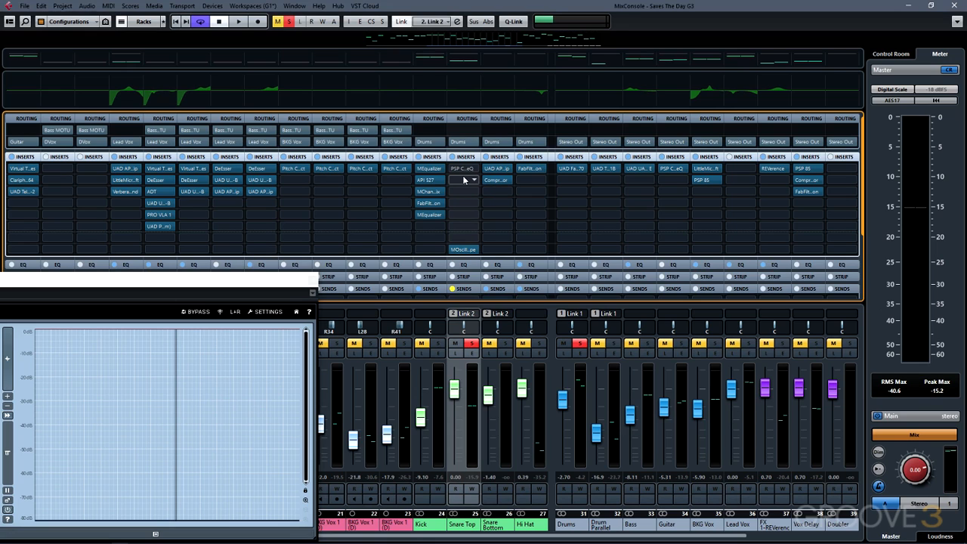
mouse_move(469, 180)
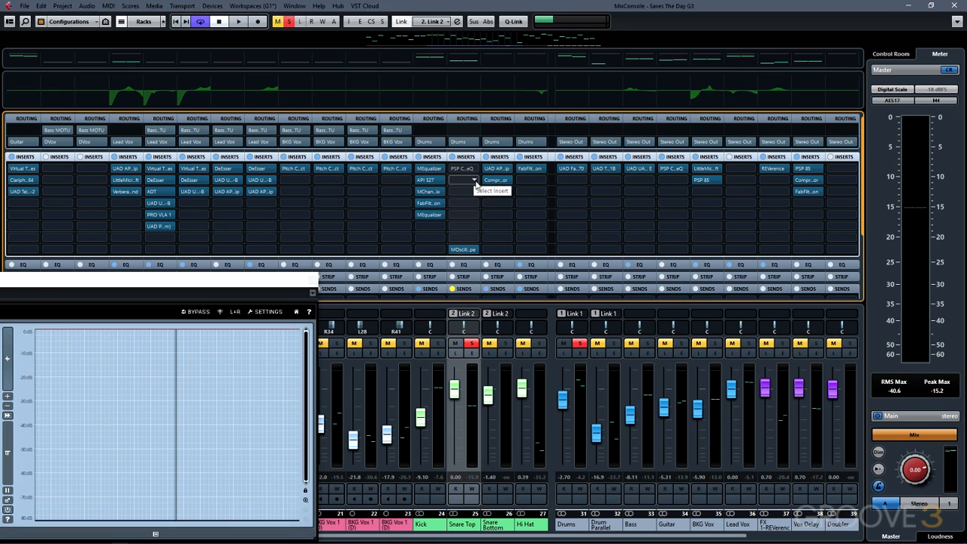
Load the stock Compressor from Dynamics into an empty Snare Top insert slot.
click(475, 180)
text(compre)
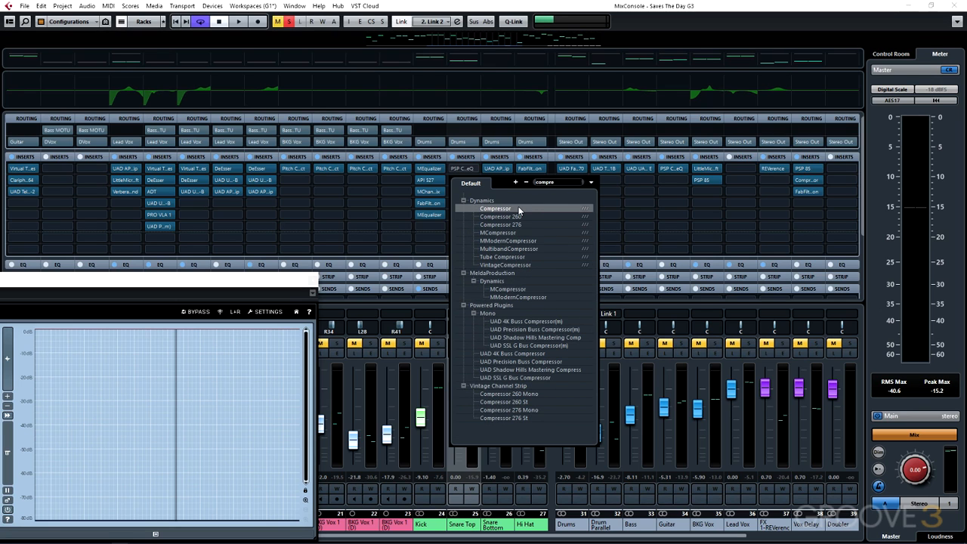
click(496, 209)
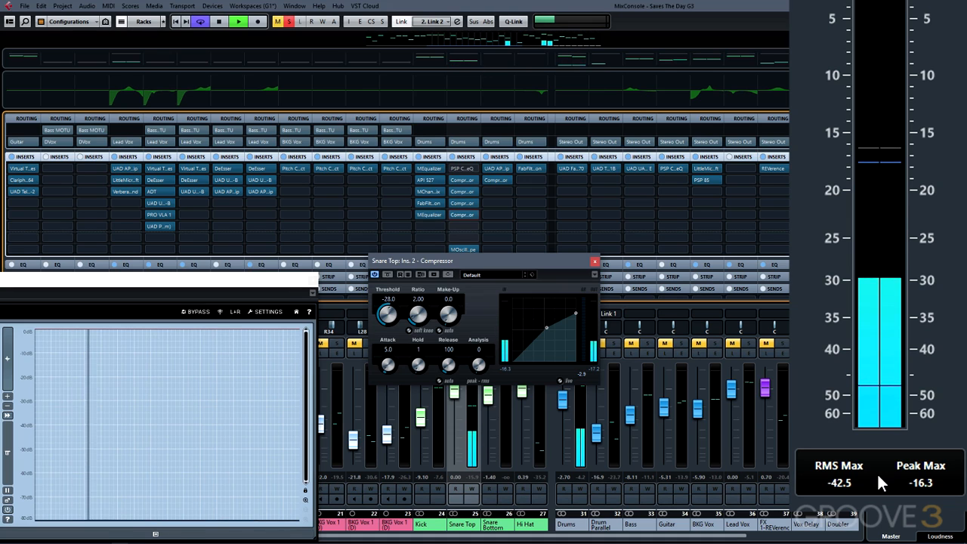
Add a second Compressor to Snare Top slot 3 and close its editor.
click(220, 23)
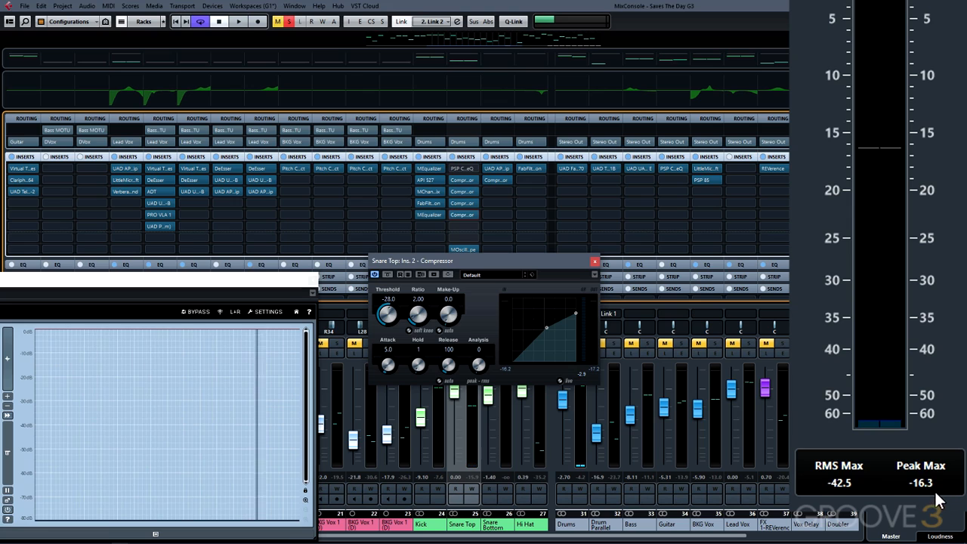
mouse_move(816, 499)
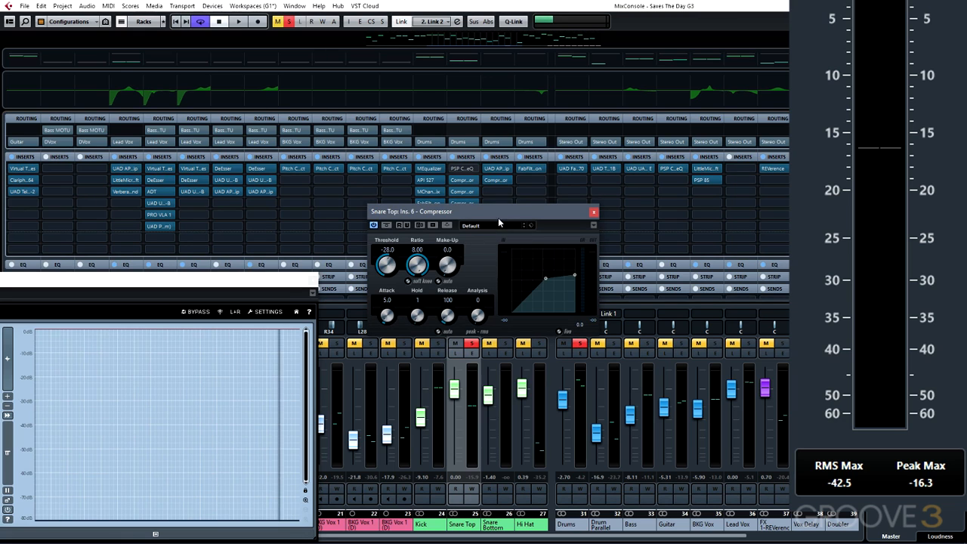
click(592, 212)
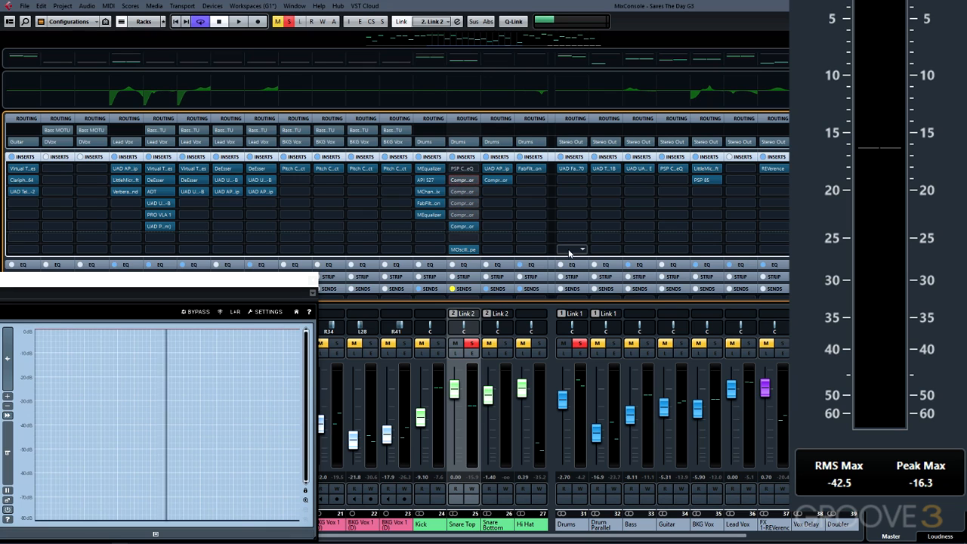
Bring up the editors for Snare Top's two Compressor inserts side by side.
click(462, 179)
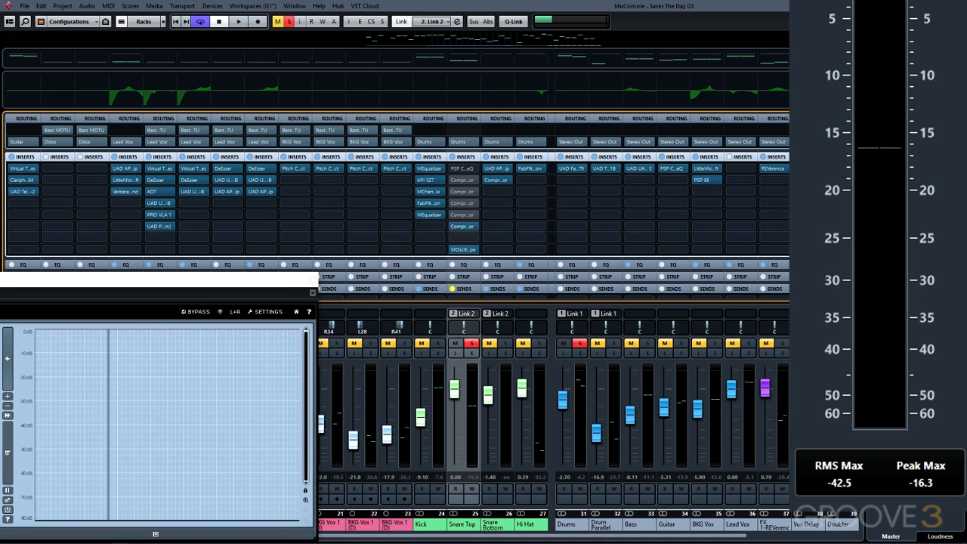
click(240, 22)
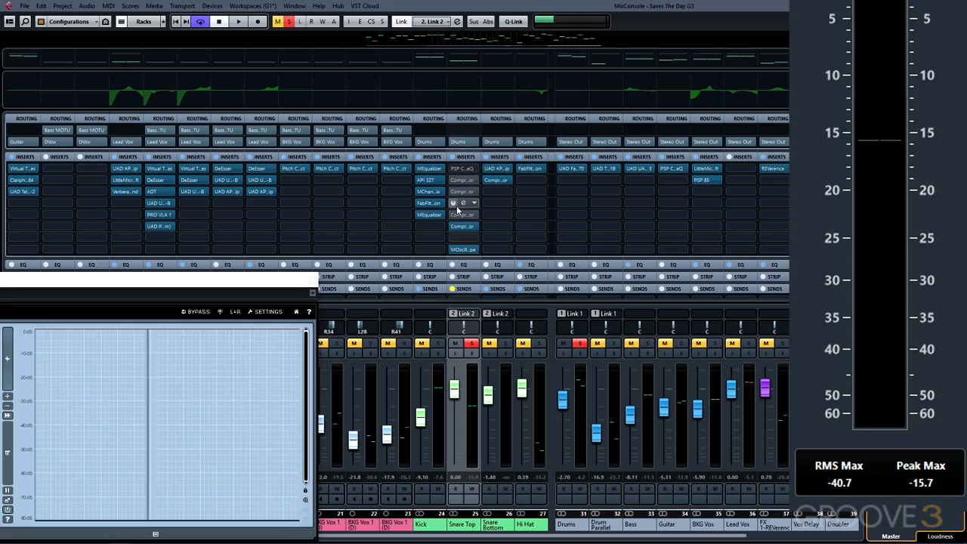
mouse_move(453, 202)
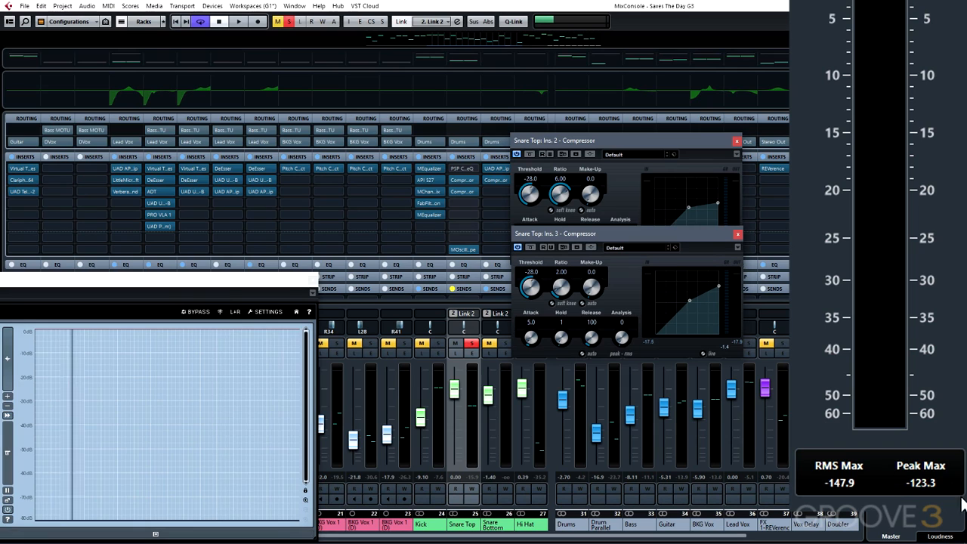
mouse_move(894, 492)
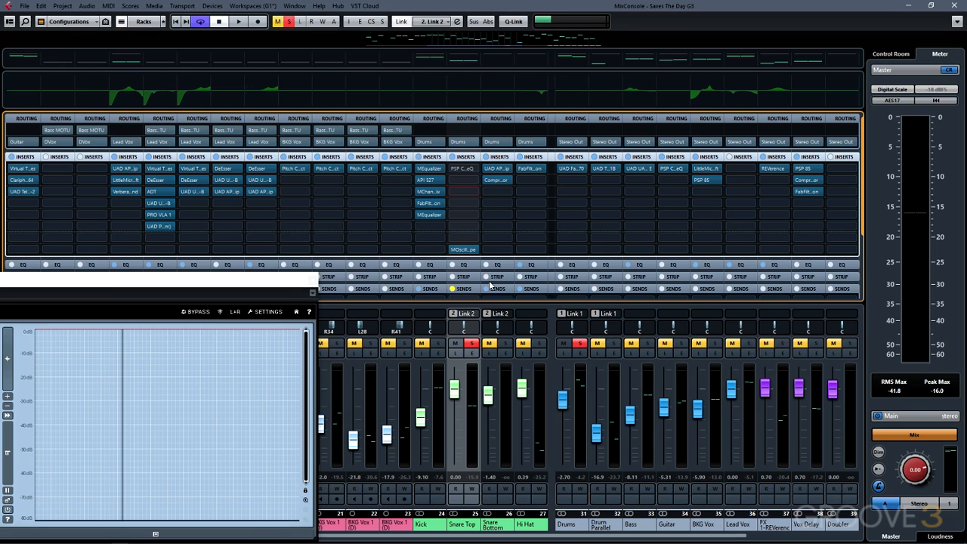
mouse_move(491, 232)
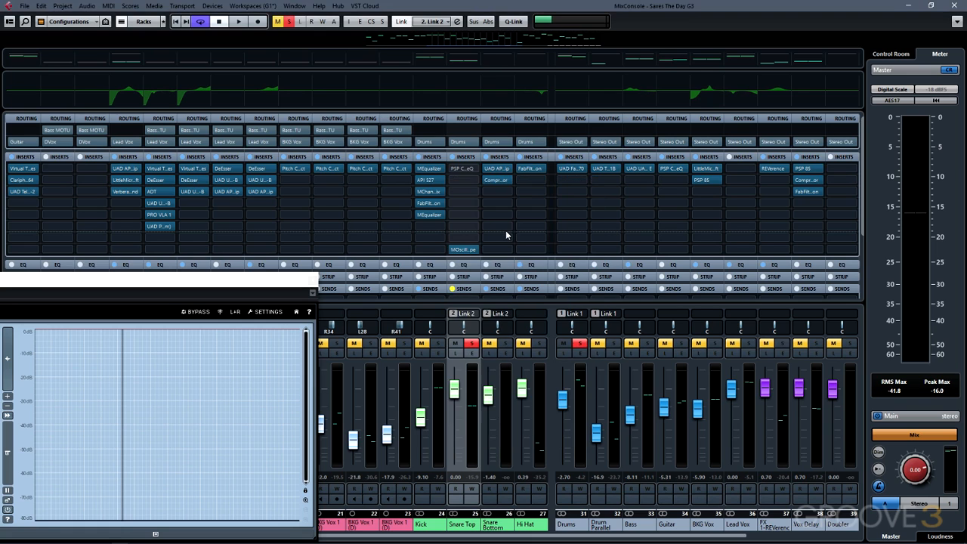
Replace Snare Top's second insert with the UAD dbx 160 compressor.
click(441, 180)
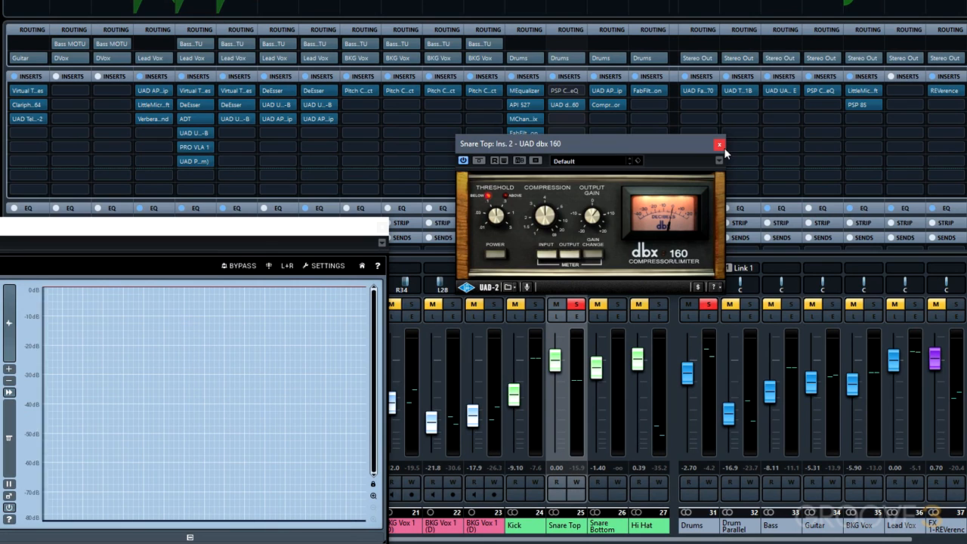
mouse_move(581, 342)
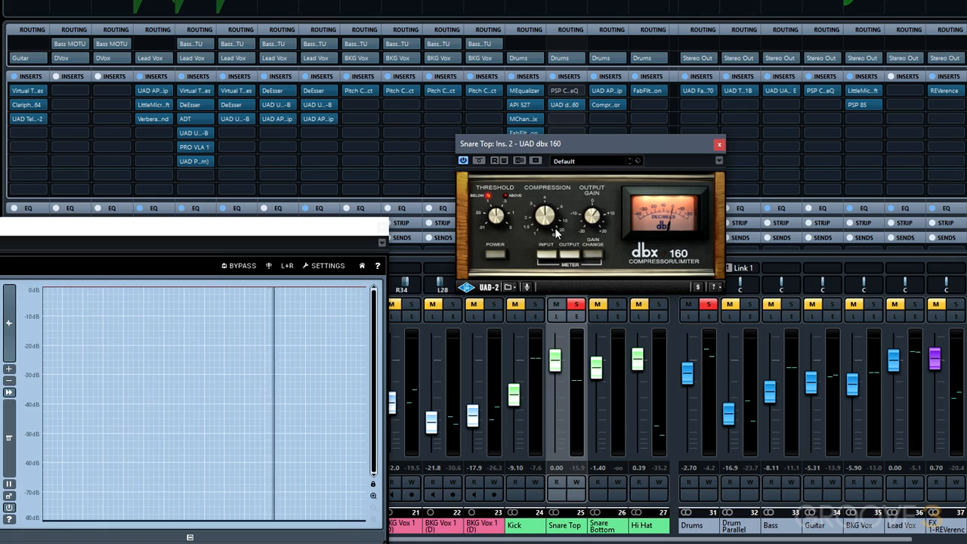
mouse_move(277, 429)
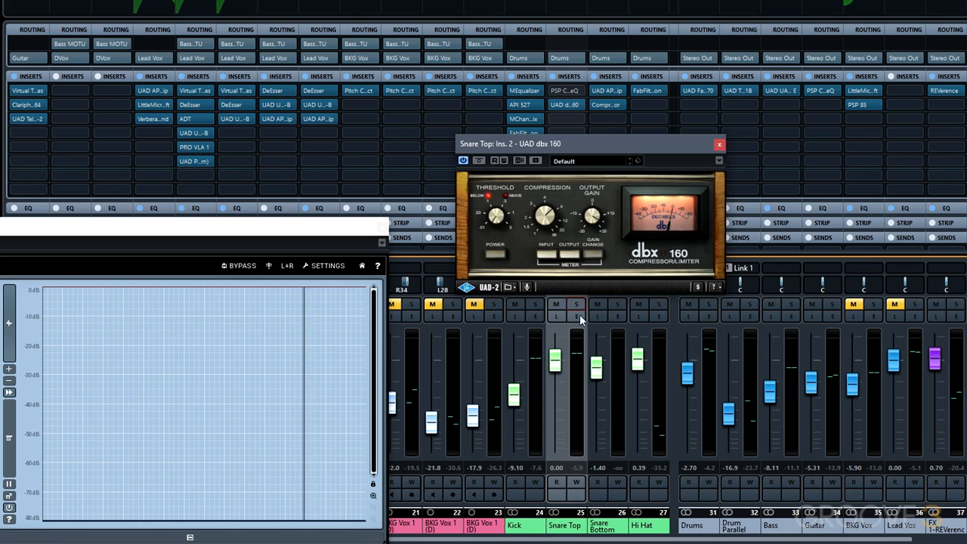
mouse_move(614, 327)
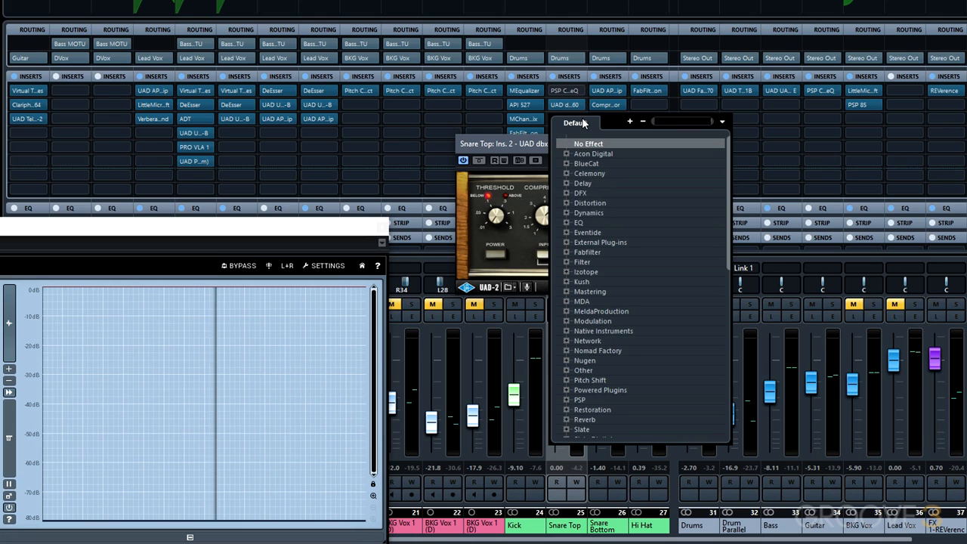
Search the plug-in selector for '1176' to load the UAD 1176 Rev A after the dbx 160.
text(1176)
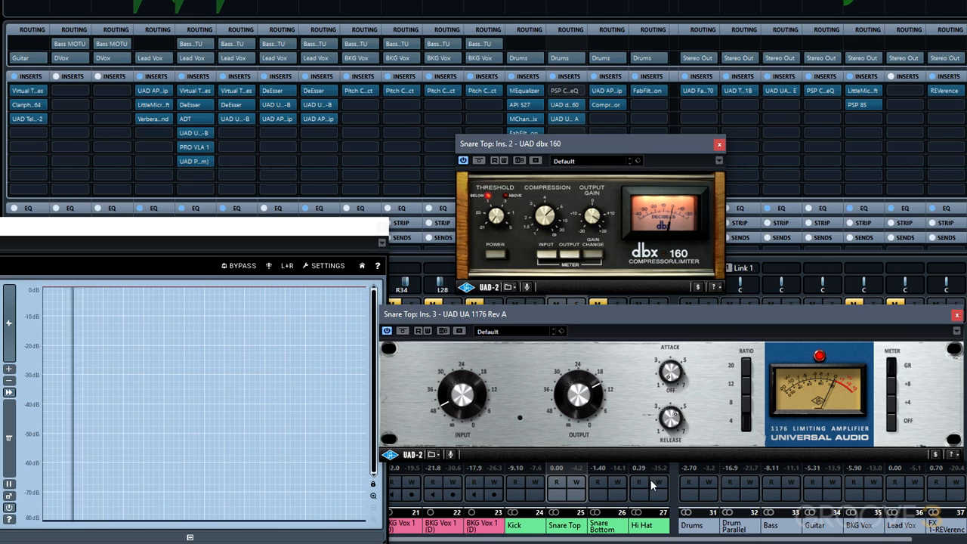
mouse_move(652, 388)
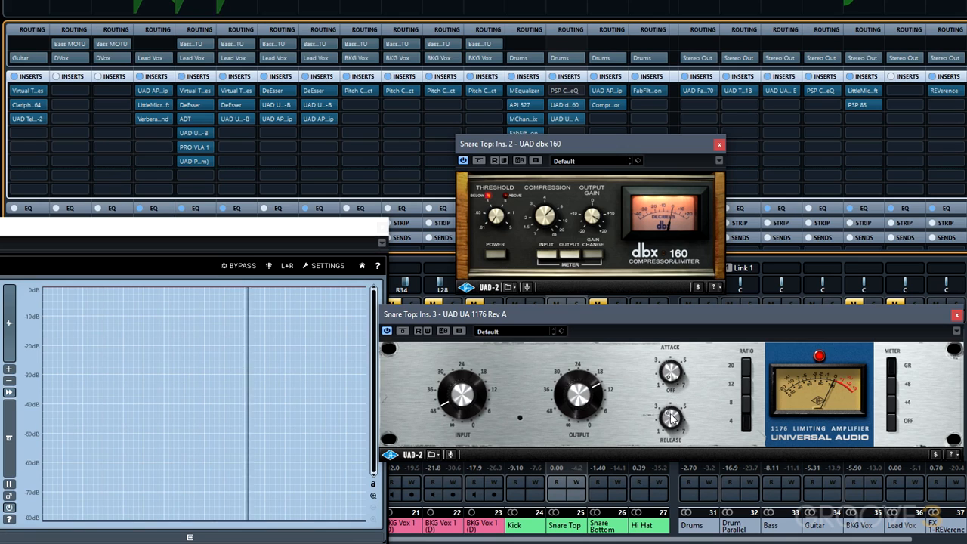
mouse_move(685, 361)
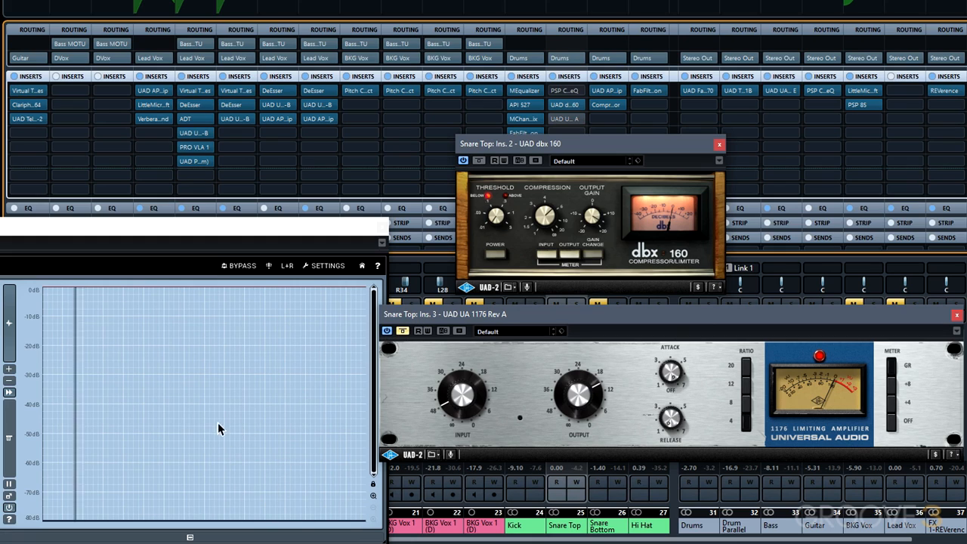
mouse_move(460, 335)
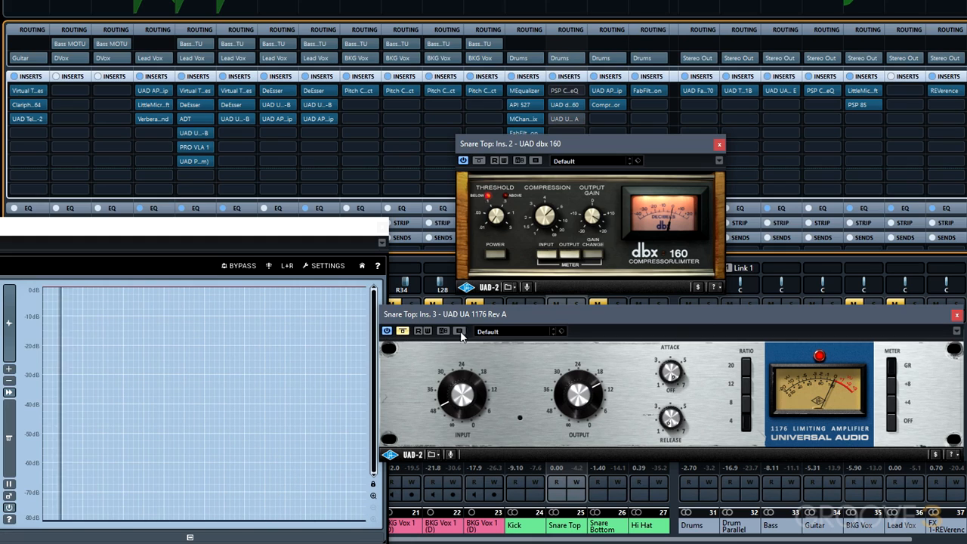
mouse_move(401, 331)
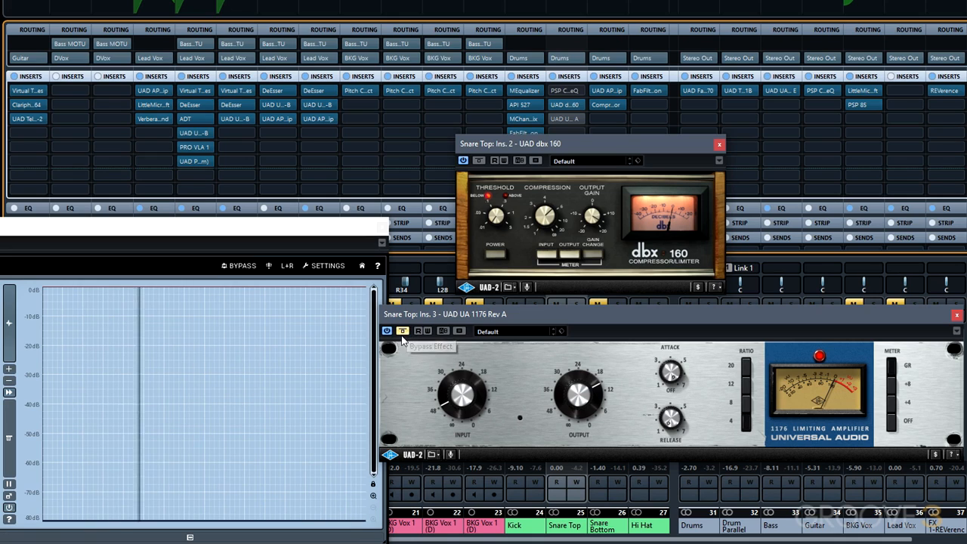
mouse_move(315, 435)
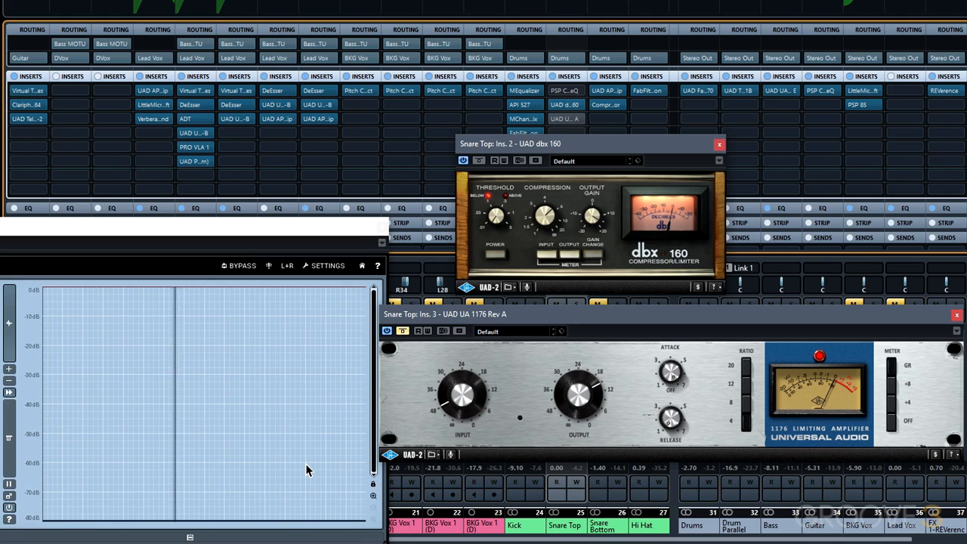
mouse_move(435, 331)
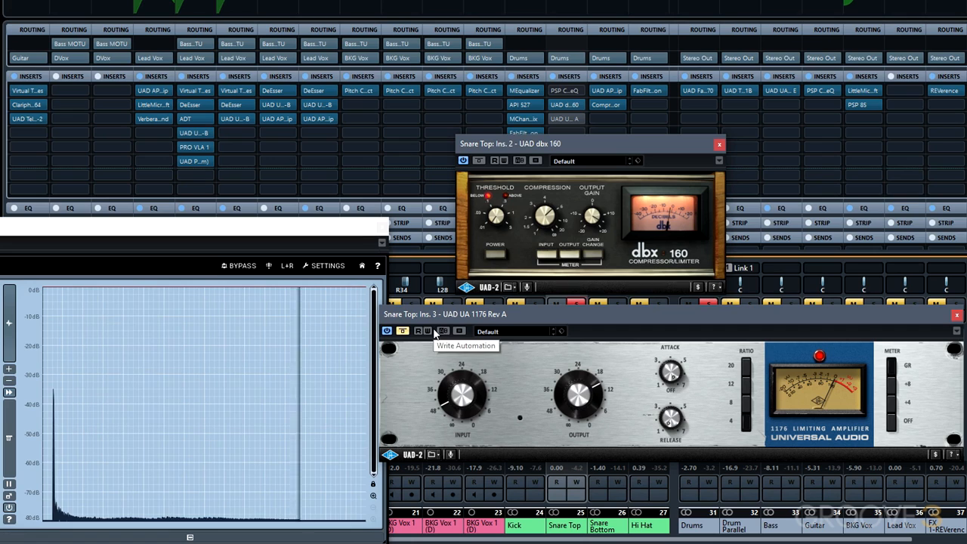
mouse_move(402, 330)
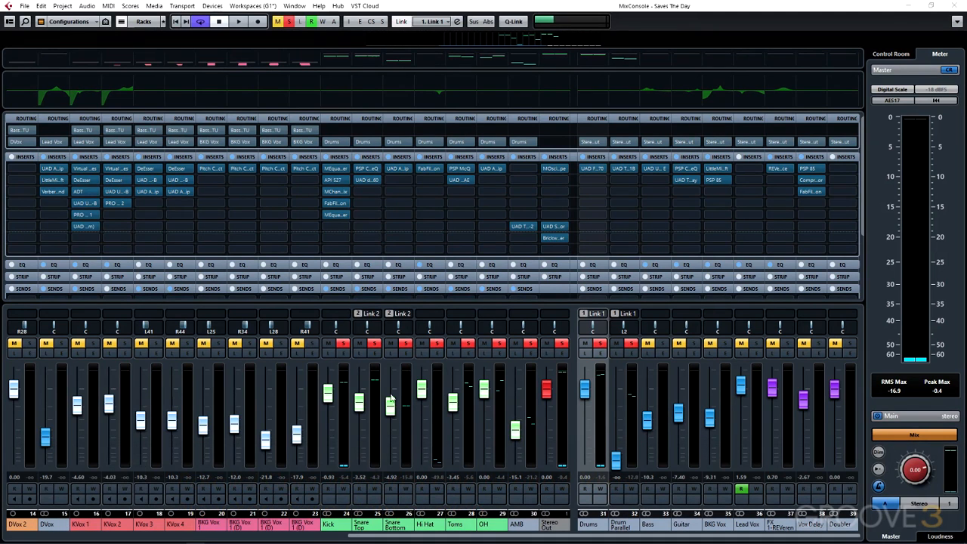
mouse_move(402, 179)
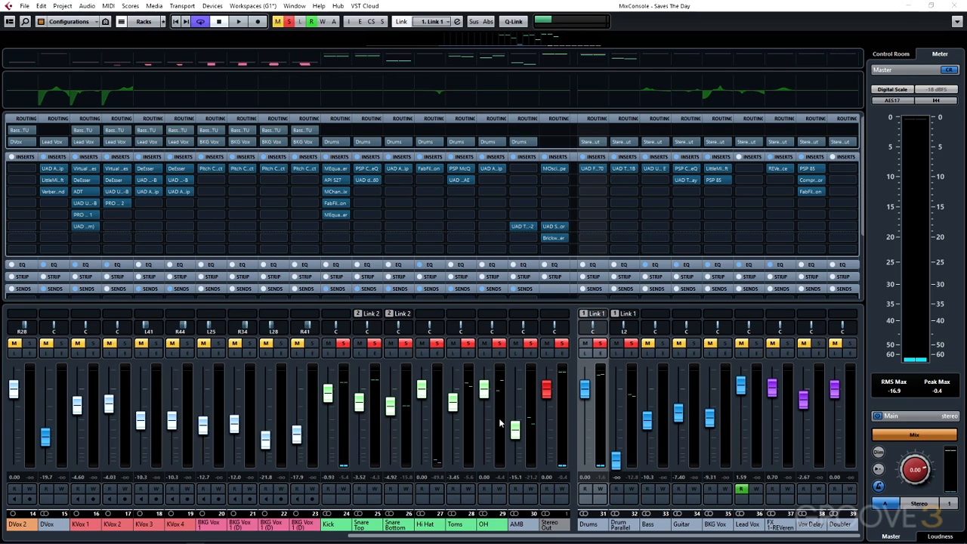
mouse_move(515, 382)
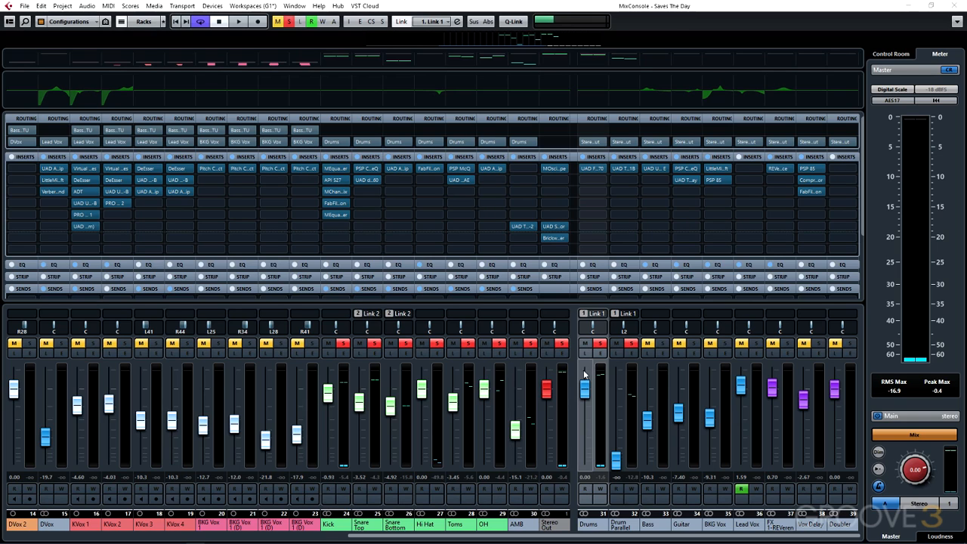
Pull the Drums group fader to a new level.
drag(584, 374, 585, 396)
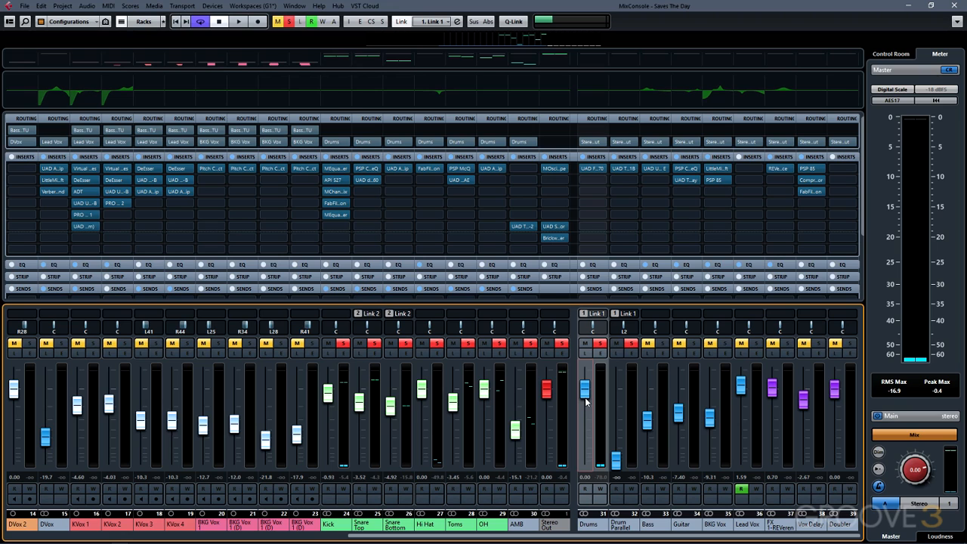
mouse_move(547, 168)
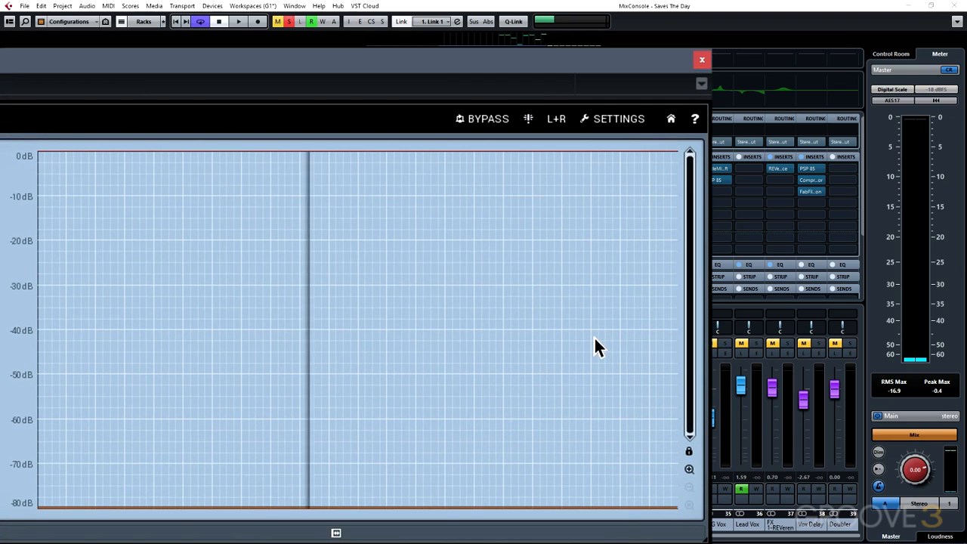
Bring the level-meter plugin window back down beside the mixer channels.
click(240, 23)
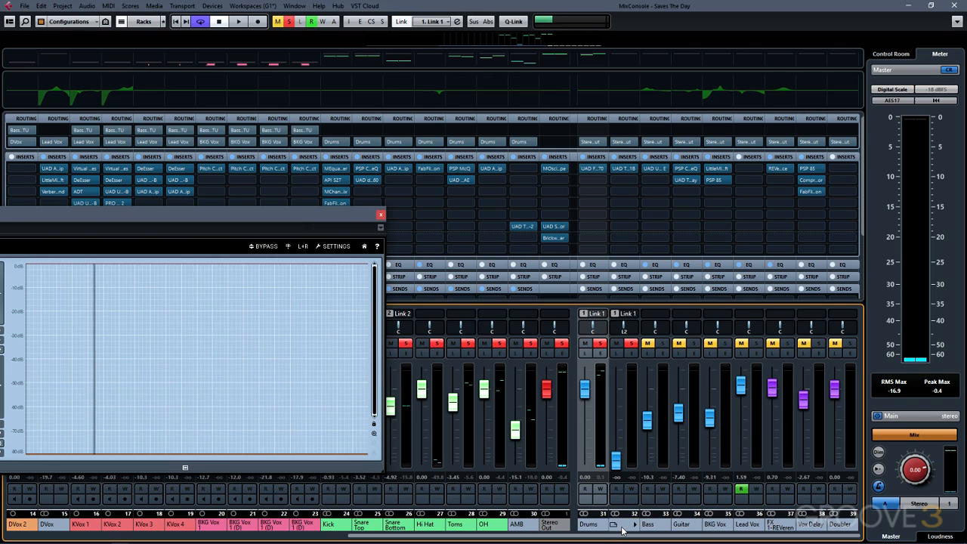
mouse_move(616, 526)
text(Drum Parallel)
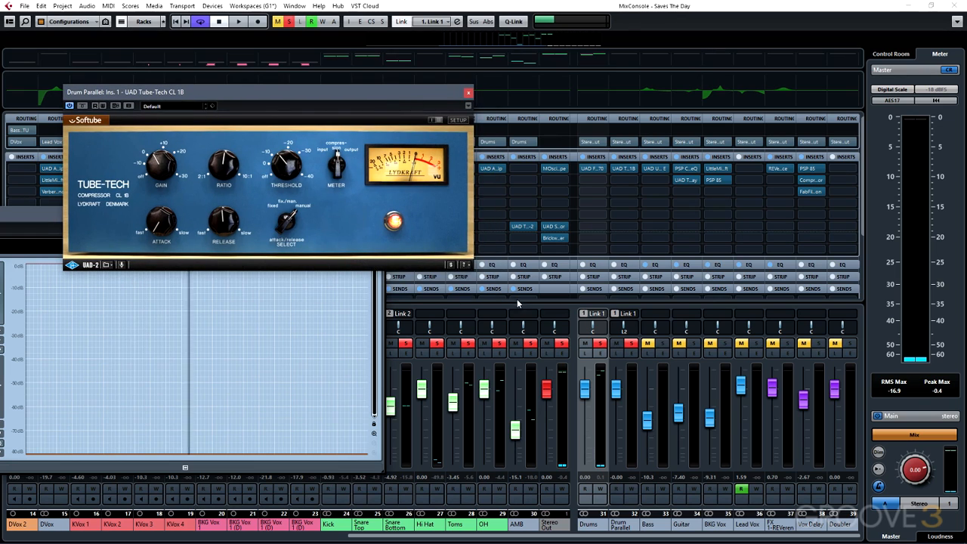
Load the UAD Tube-Tech CL 1B into Drum Parallel insert slot 1 with its editor showing.
drag(224, 163, 224, 173)
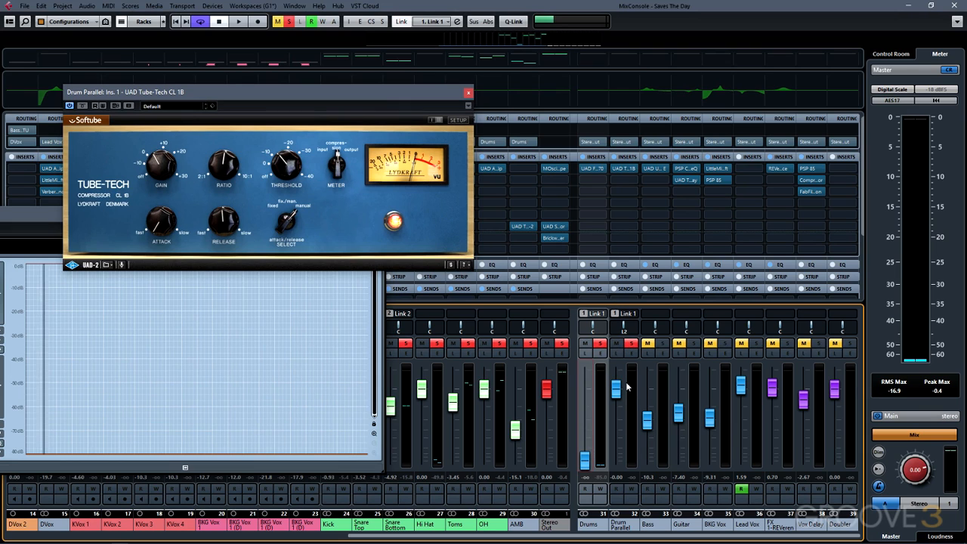
click(223, 22)
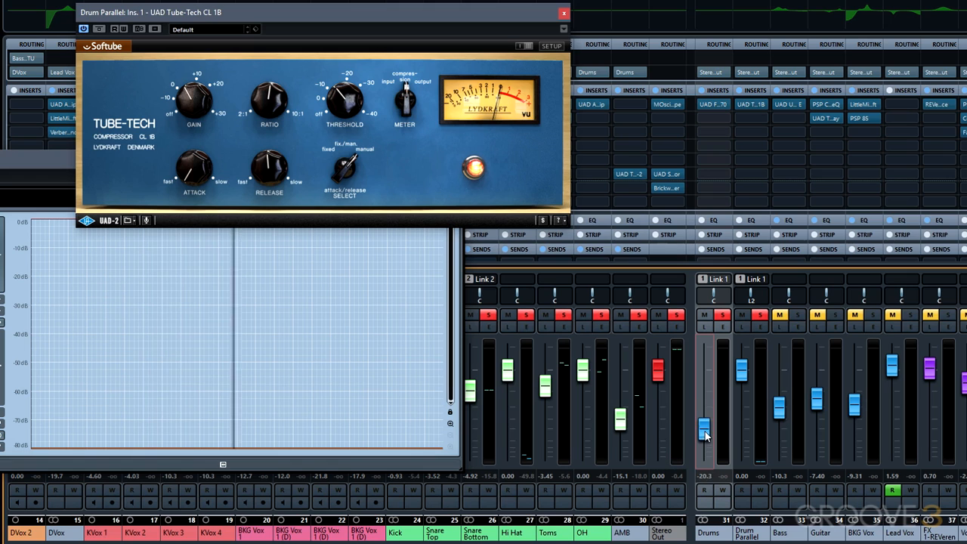
Lower then raise the Drums bus fader while nudging Drum Parallel to balance the parallel compression.
drag(704, 429, 704, 456)
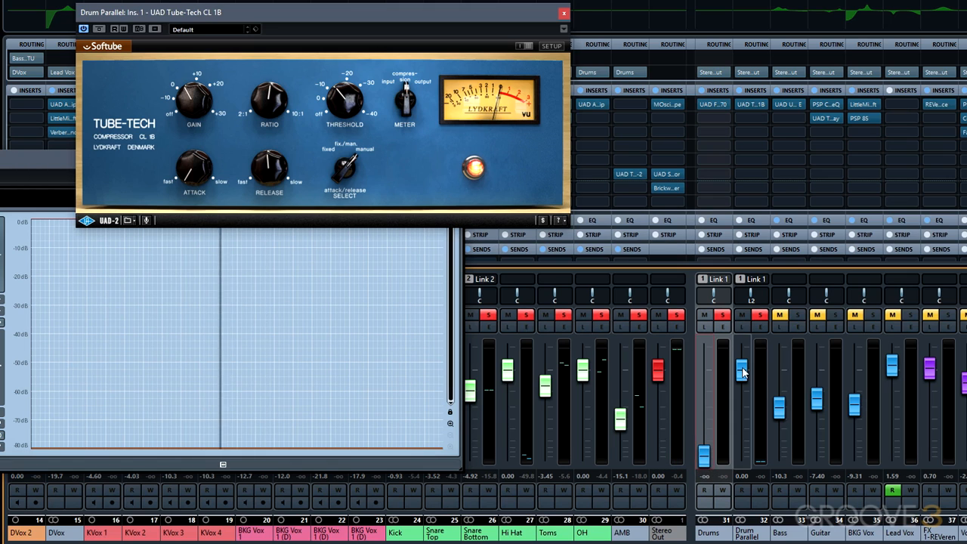
click(743, 371)
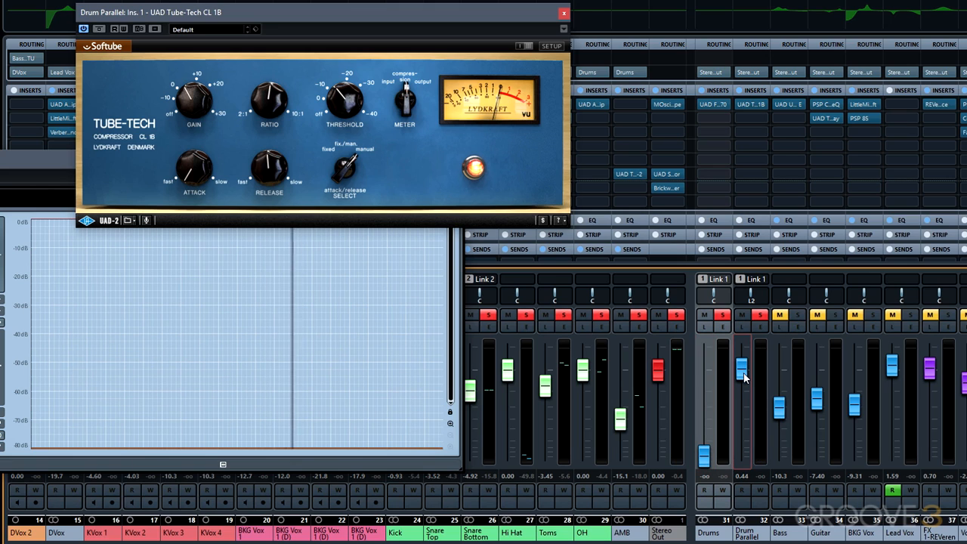
drag(742, 370, 742, 375)
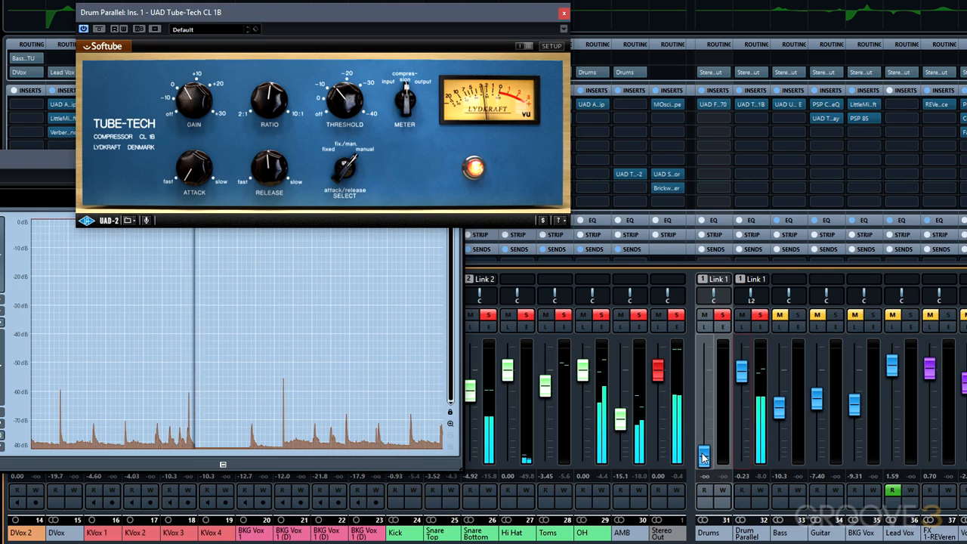
drag(702, 456, 704, 424)
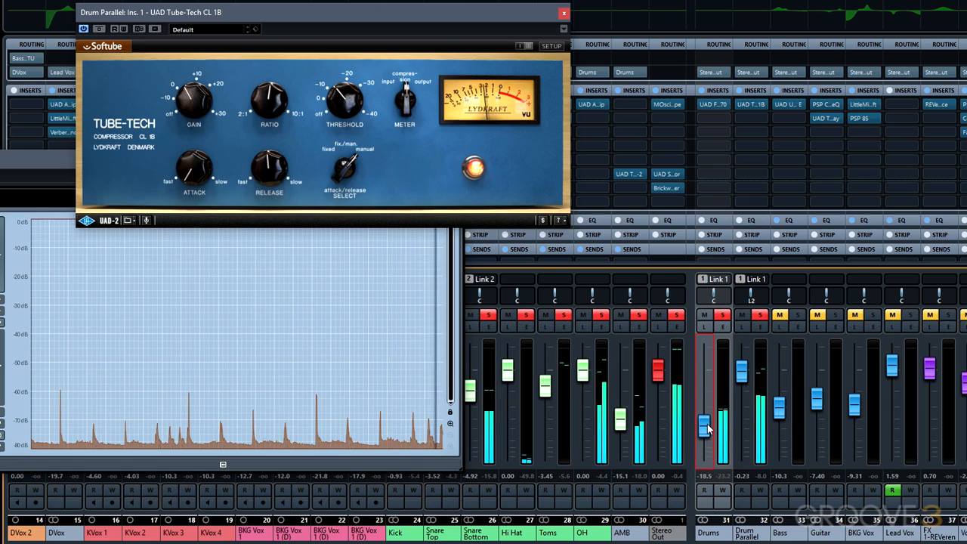
drag(704, 426, 704, 405)
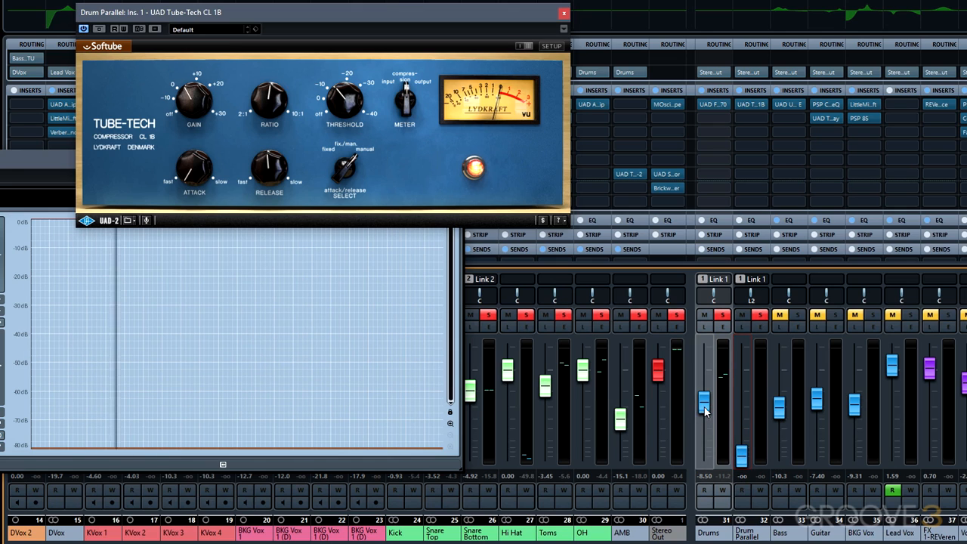
Fine-tune the Drums and Drum Parallel faders, then return to the full MixConsole.
drag(704, 399, 704, 369)
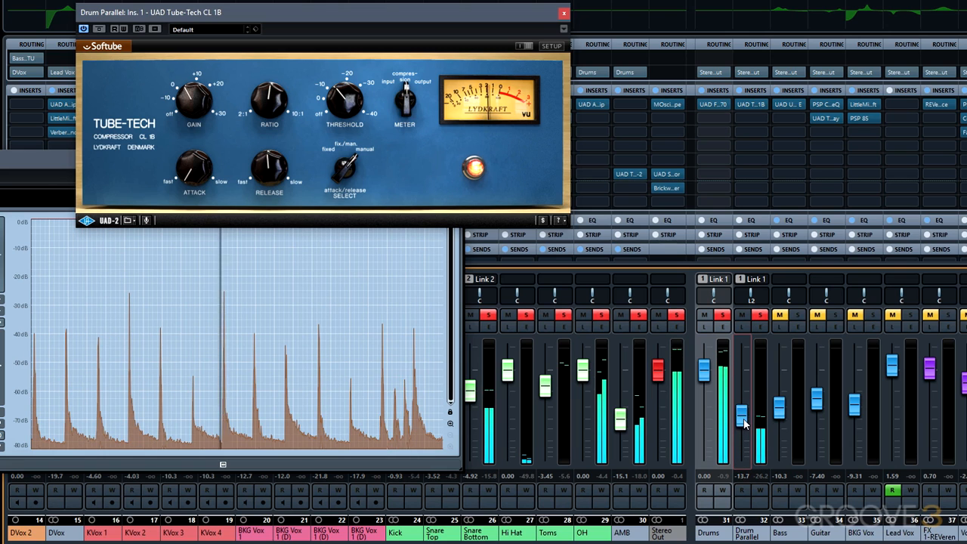
drag(743, 420, 743, 396)
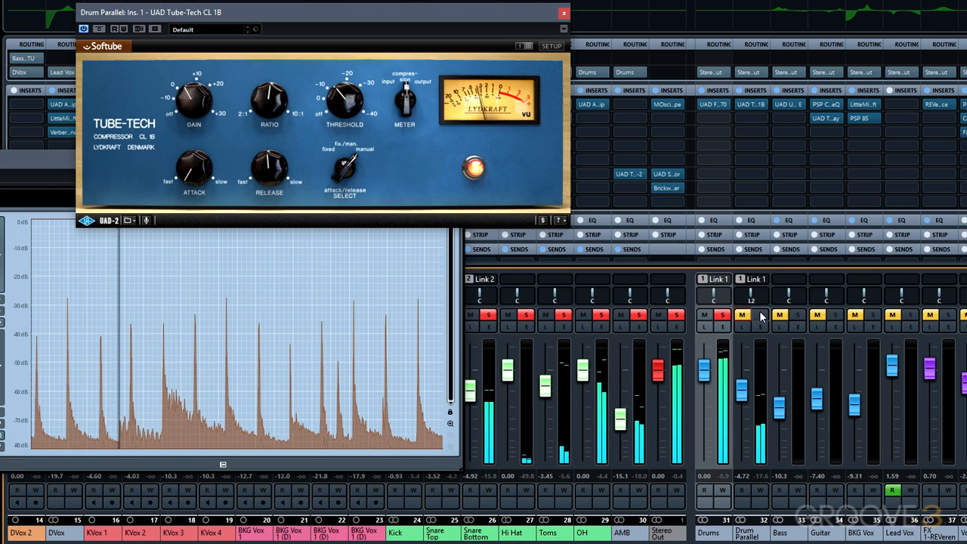
mouse_move(761, 316)
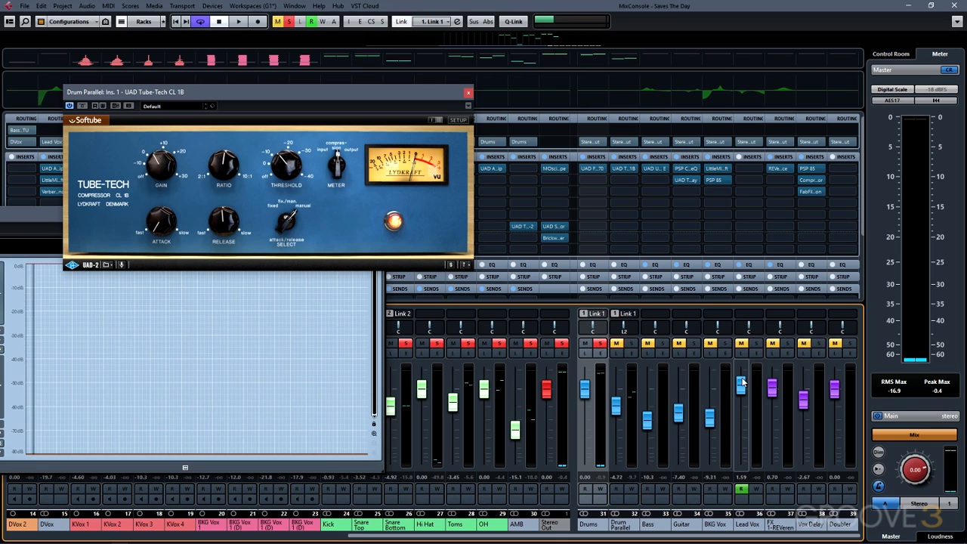
click(468, 92)
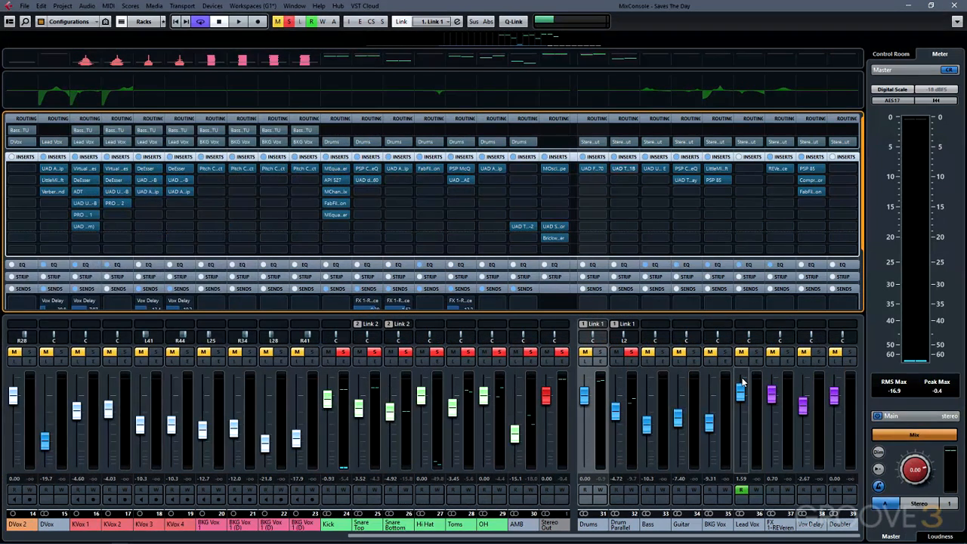